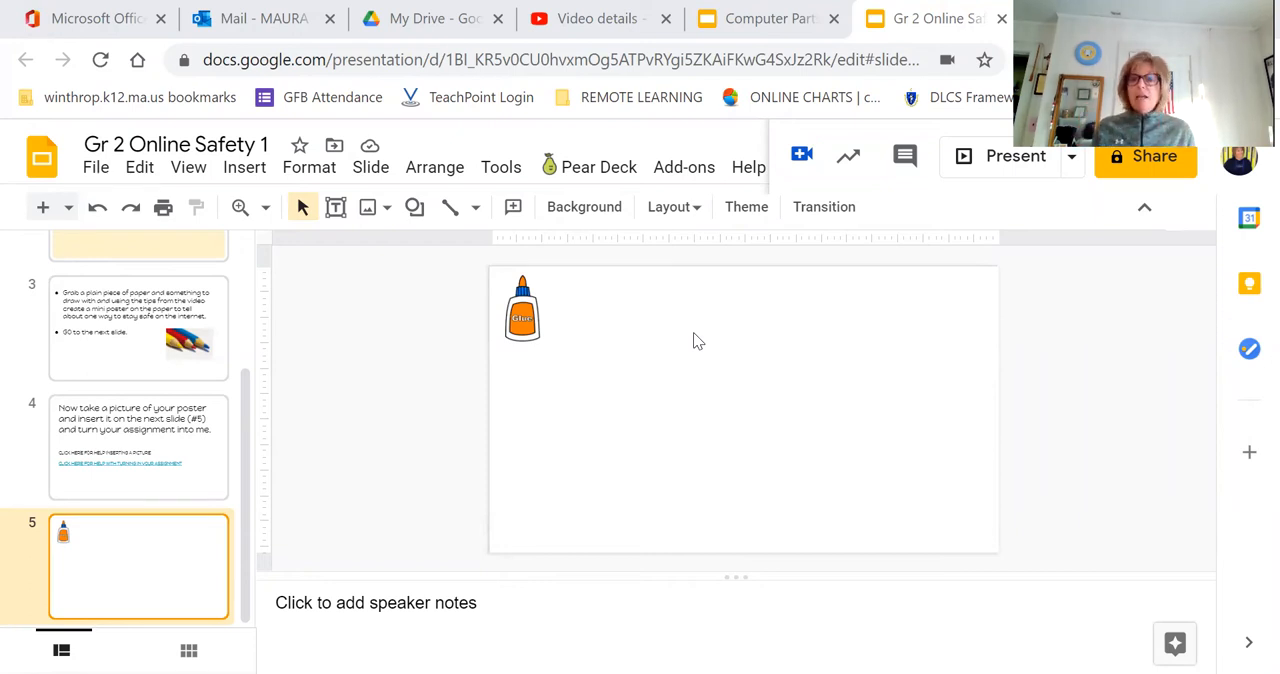
pyautogui.moveTo(884, 398)
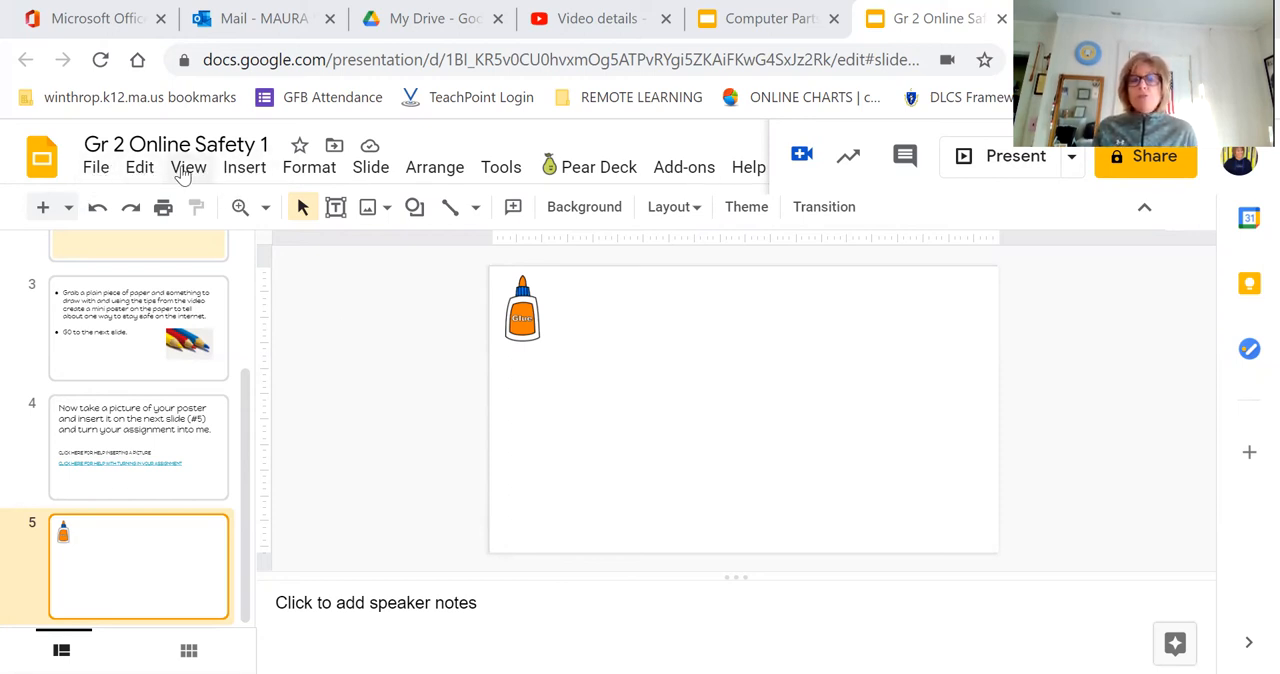
pyautogui.moveTo(244, 167)
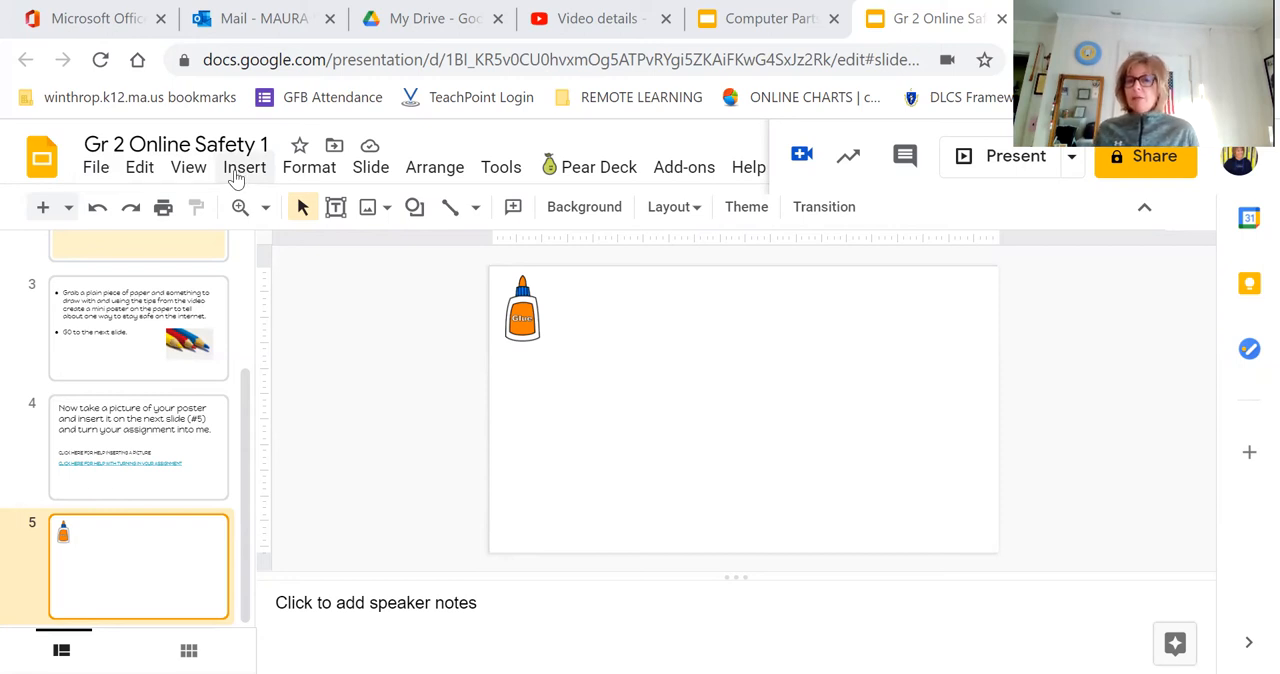
pyautogui.moveTo(245, 167)
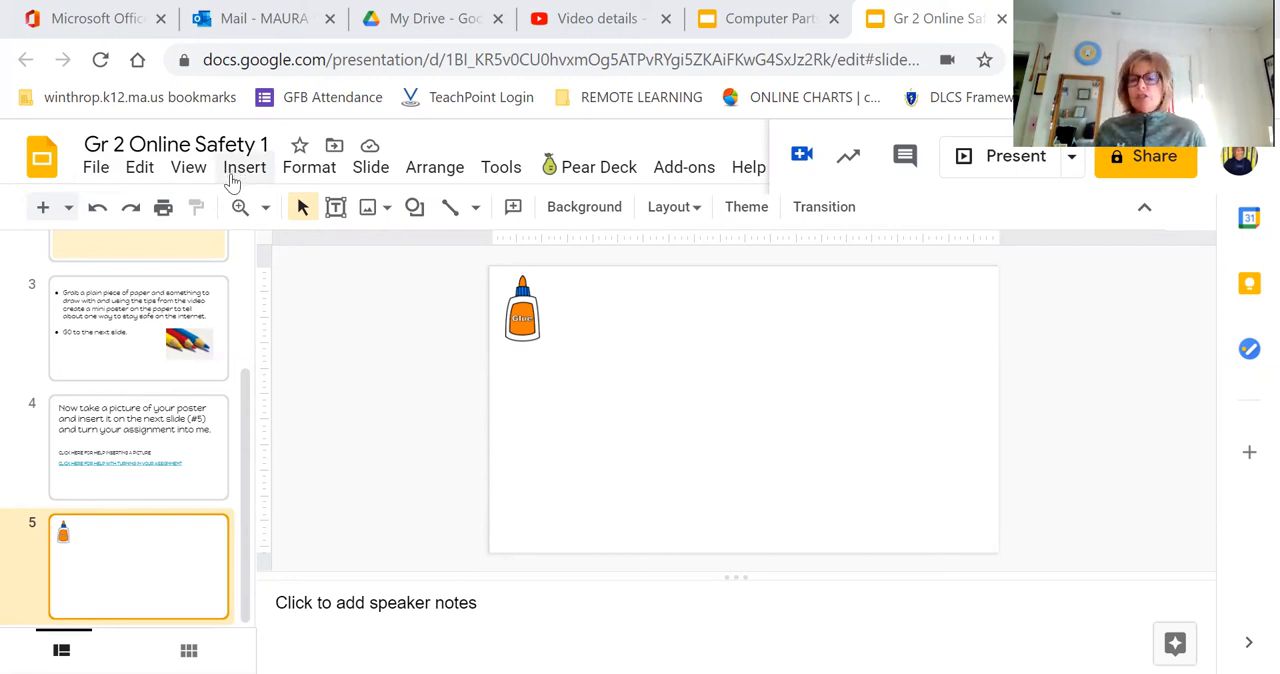
pyautogui.moveTo(237, 182)
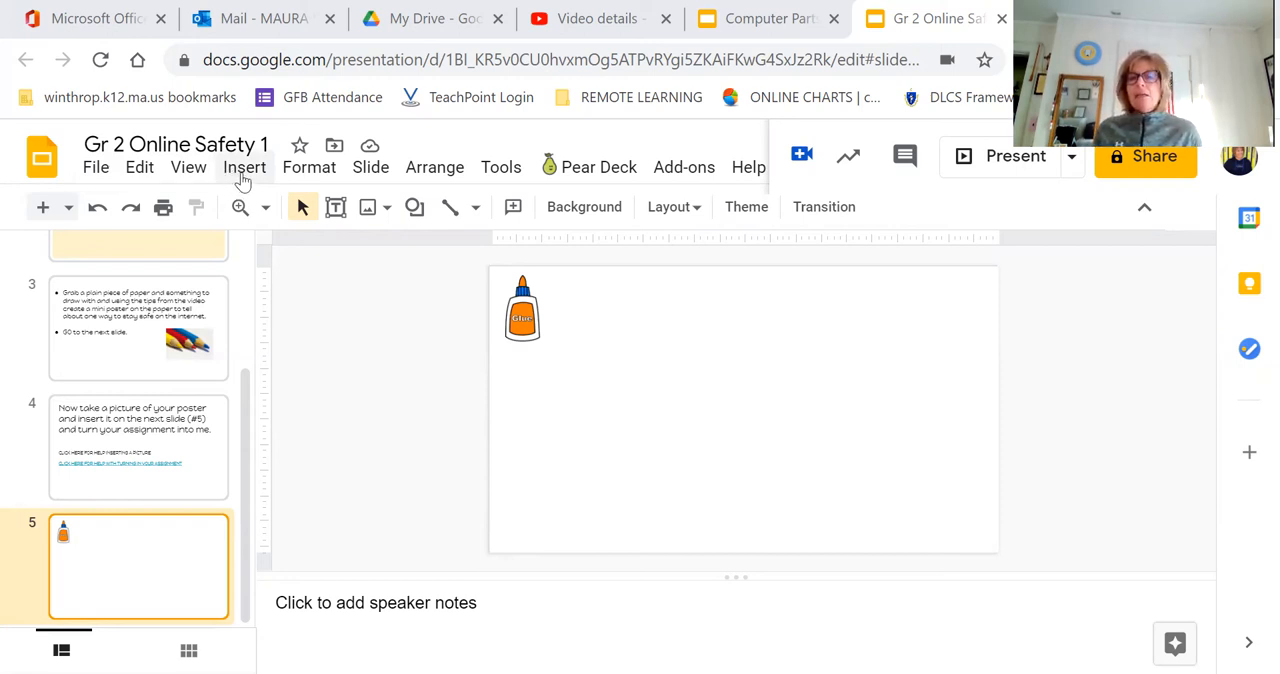
# Open the Insert menu's Image submenu to see the image options for slide 5
pyautogui.click(245, 167)
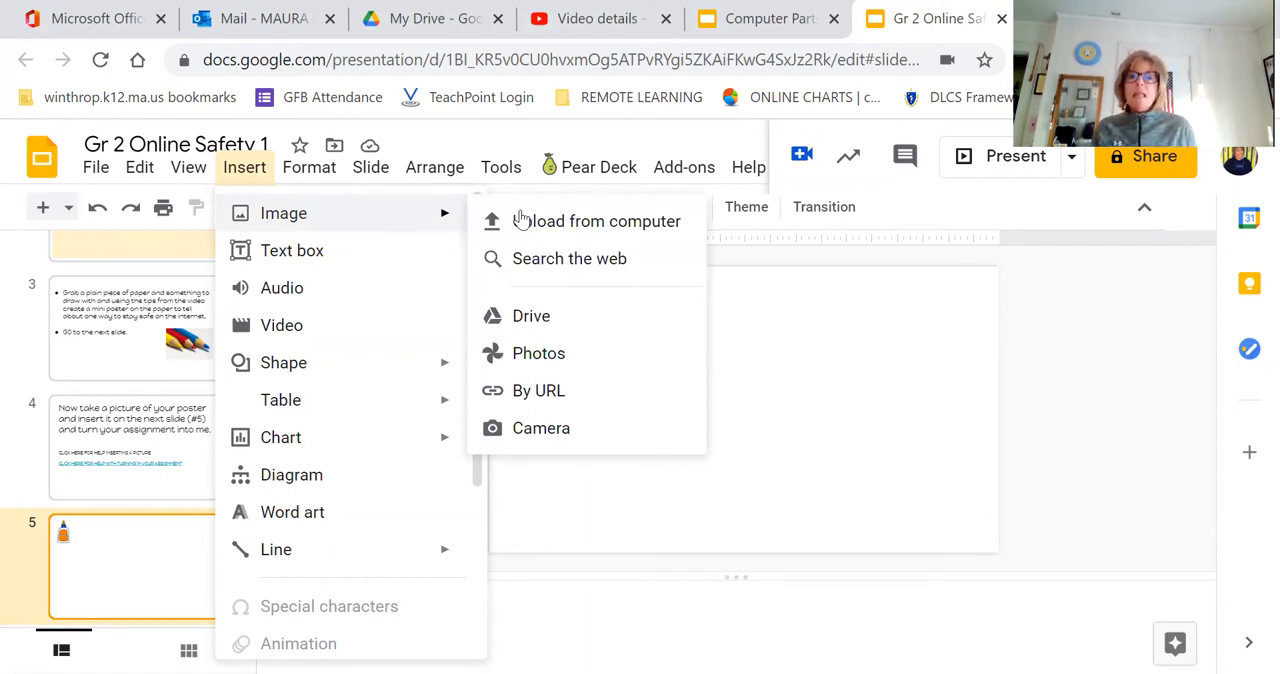
pyautogui.moveTo(550, 435)
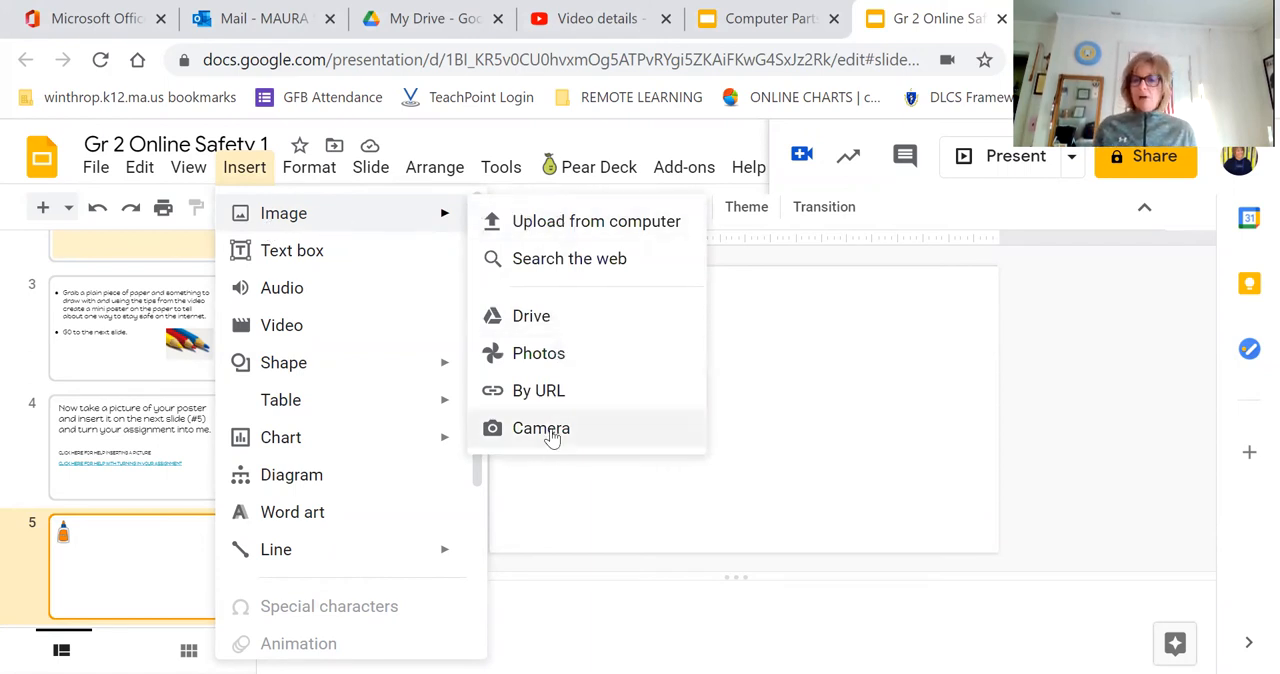
# Try inserting a camera photo, then close the No Camera Selected window
pyautogui.click(540, 428)
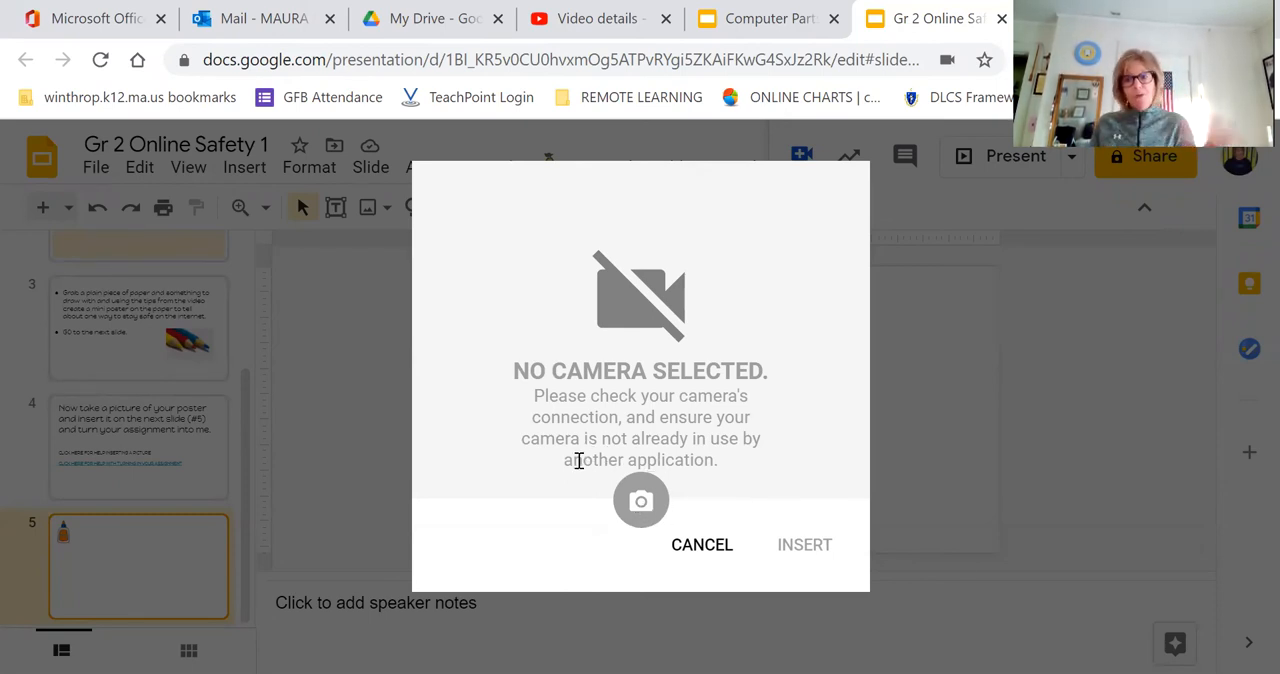
pyautogui.moveTo(640, 500)
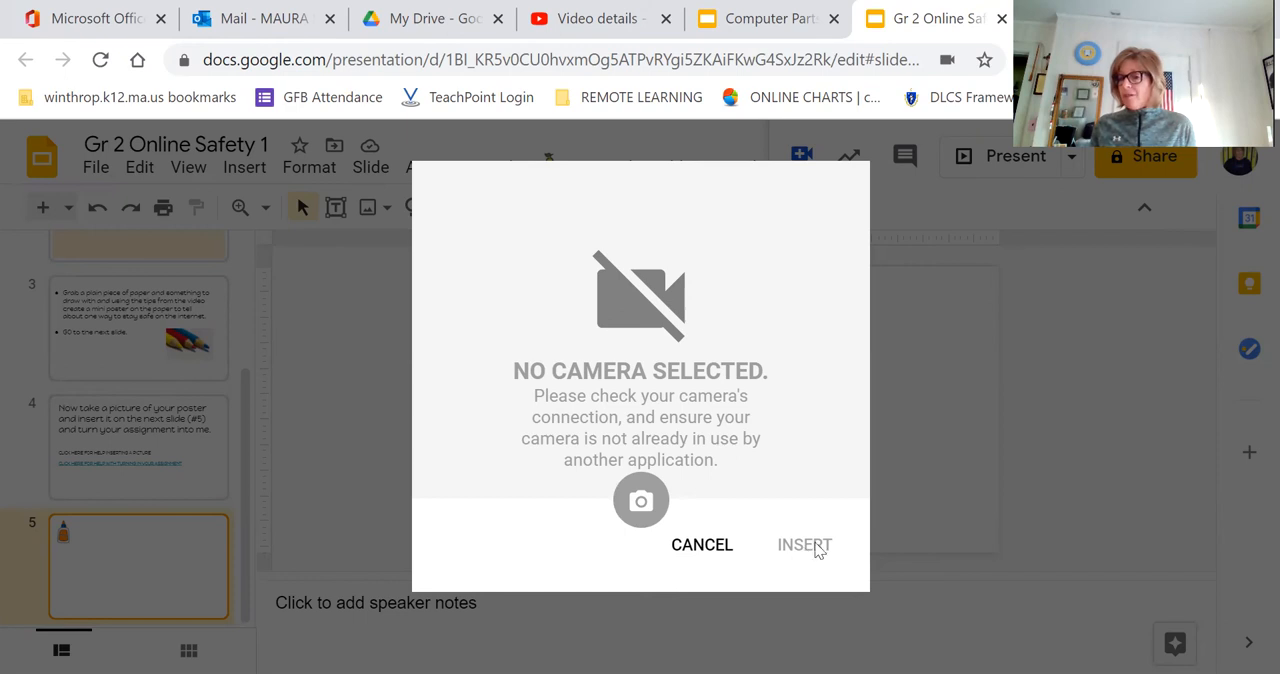
pyautogui.click(701, 544)
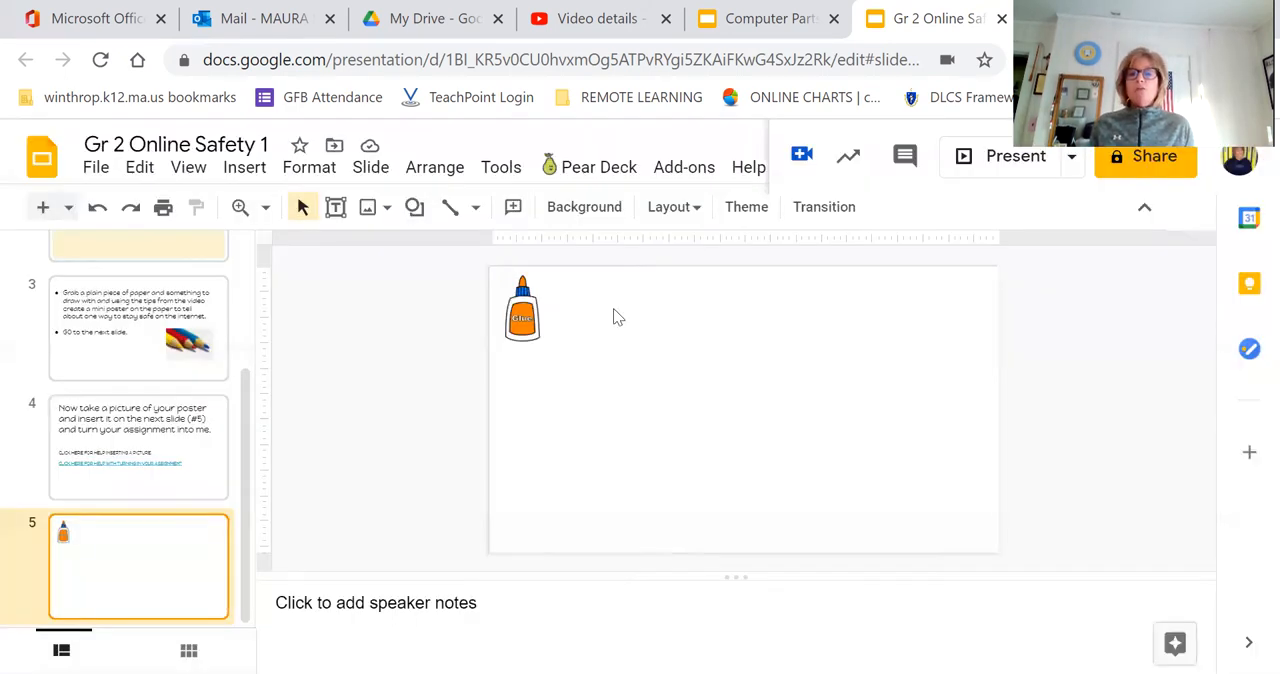
pyautogui.moveTo(713, 390)
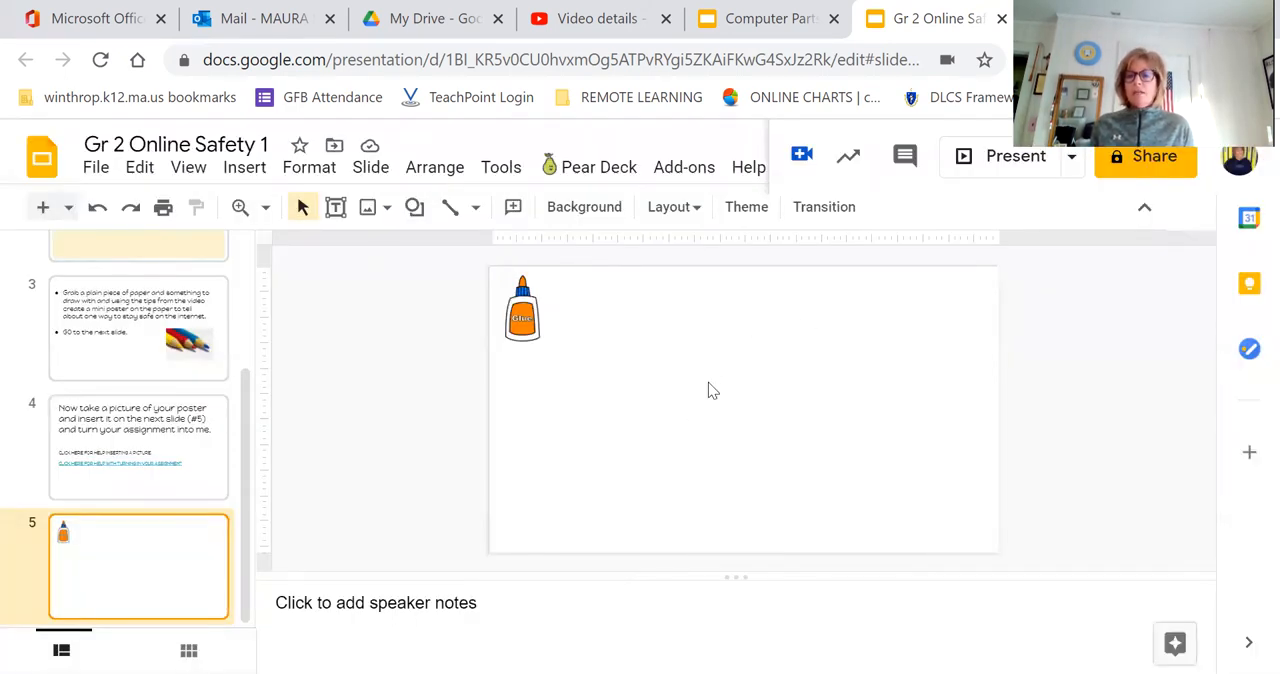
pyautogui.moveTo(728, 418)
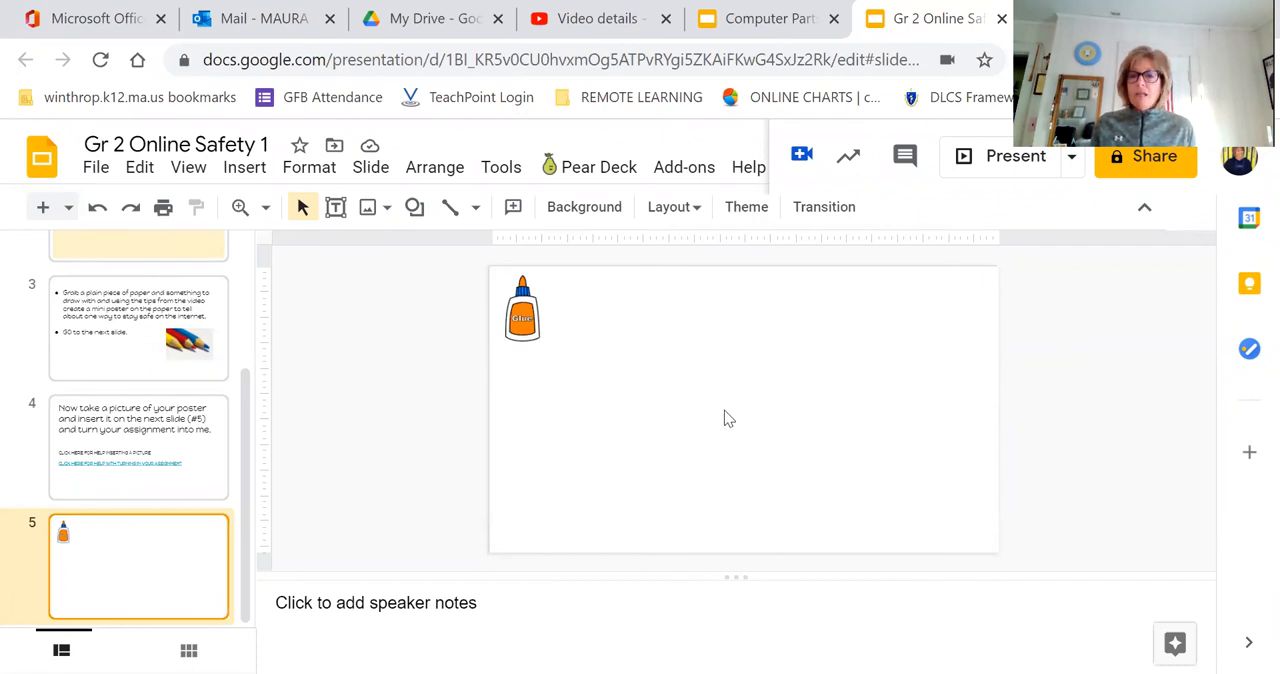
pyautogui.moveTo(703, 325)
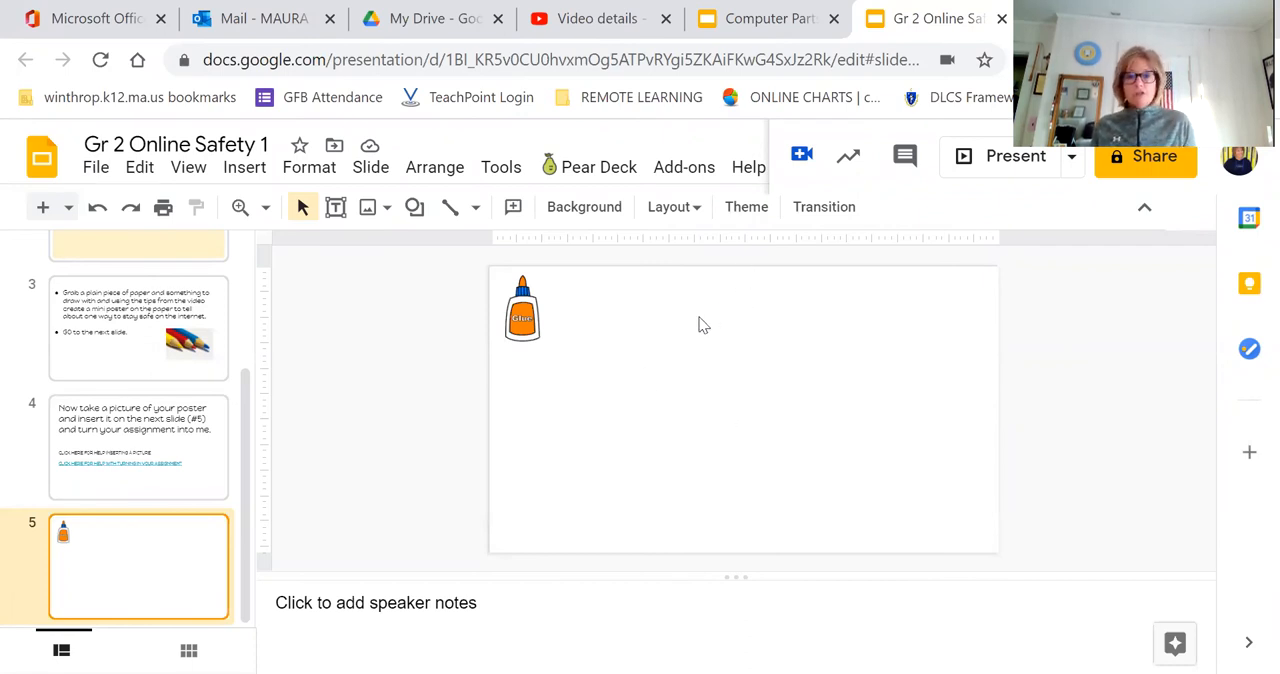